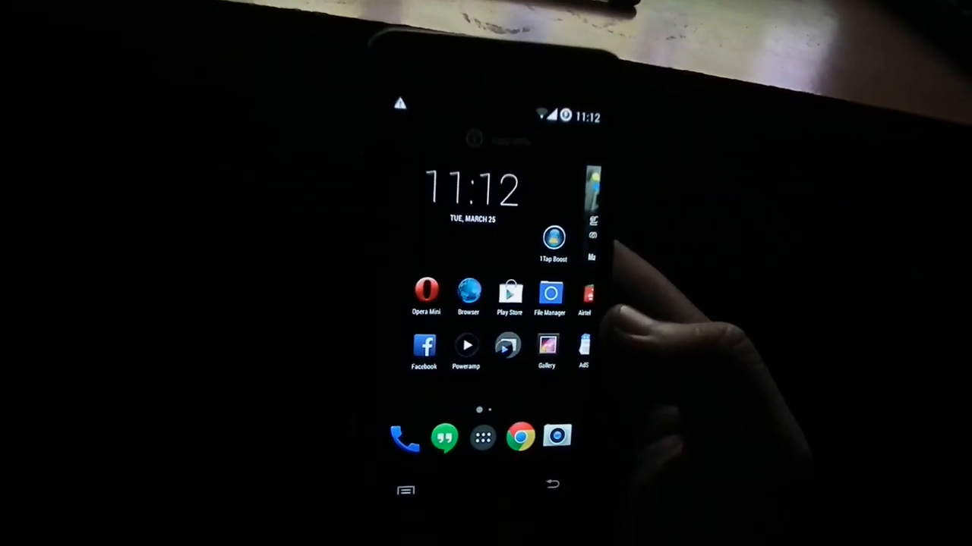
View the Gallery albums, return home, and swipe to the home page with the news widget
click(507, 346)
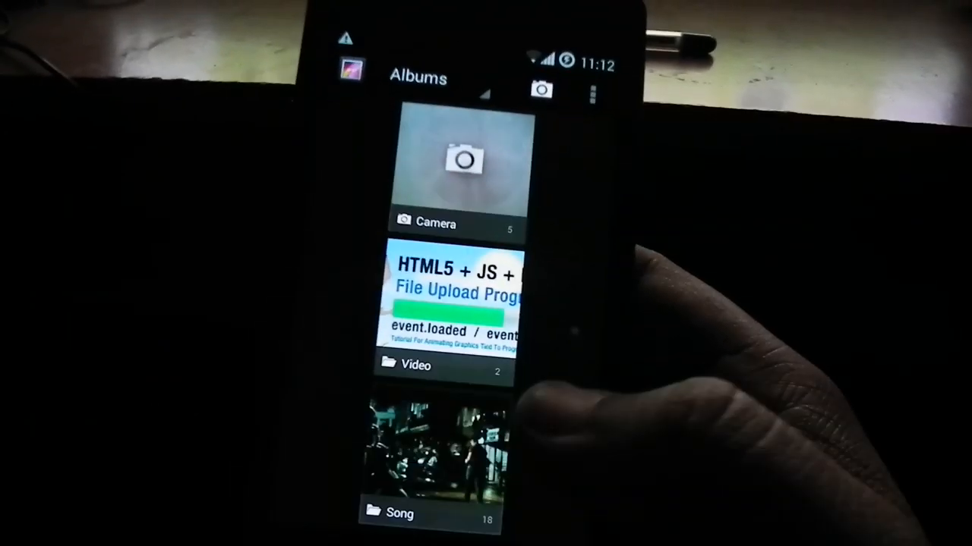
click(401, 513)
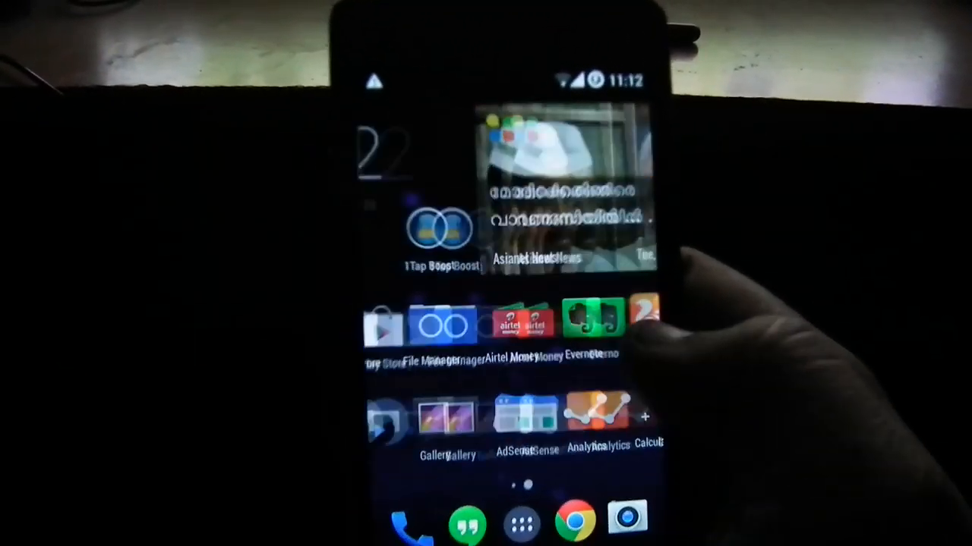
scroll(left, 3)
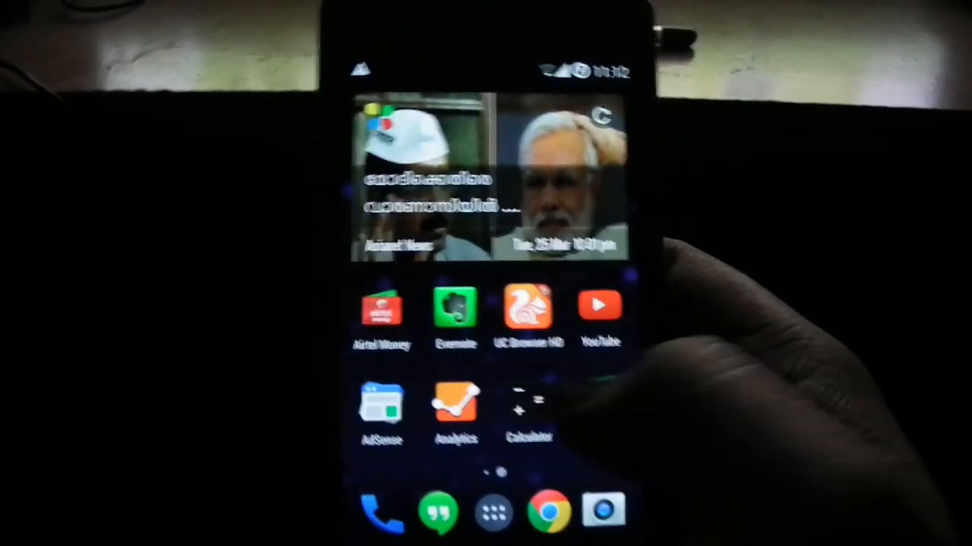